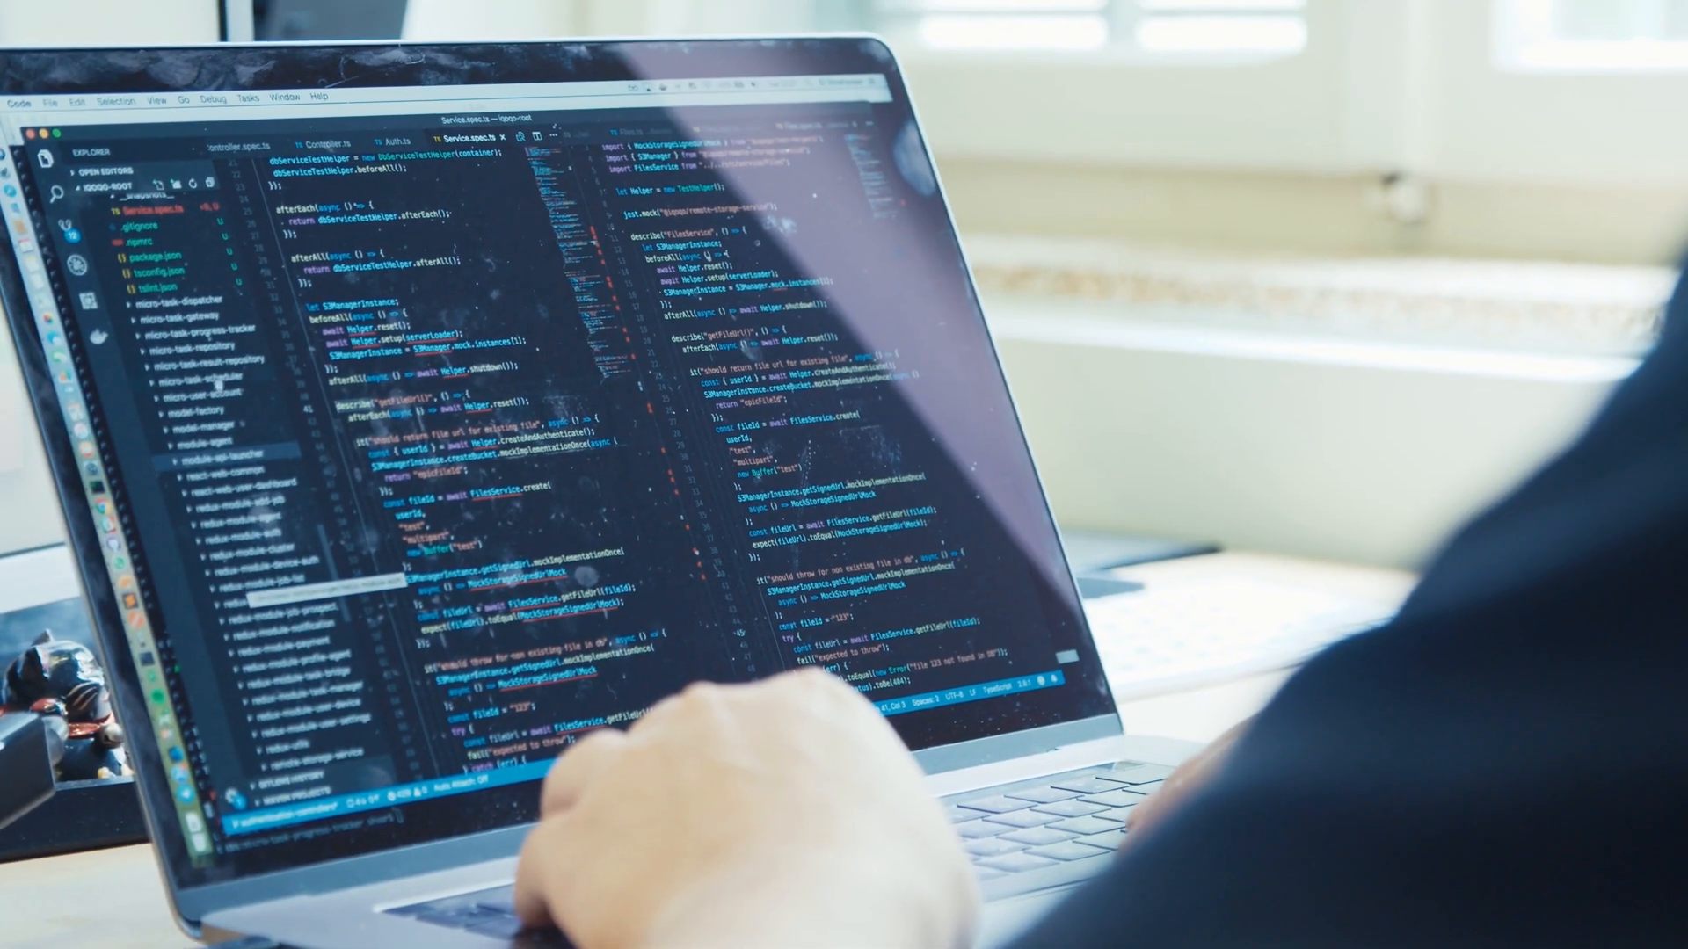
Expand the micro-task-progress-tracker folder in the Explorer to show its source folders and files
{"action": "left_click", "coordinate": [183, 314]}
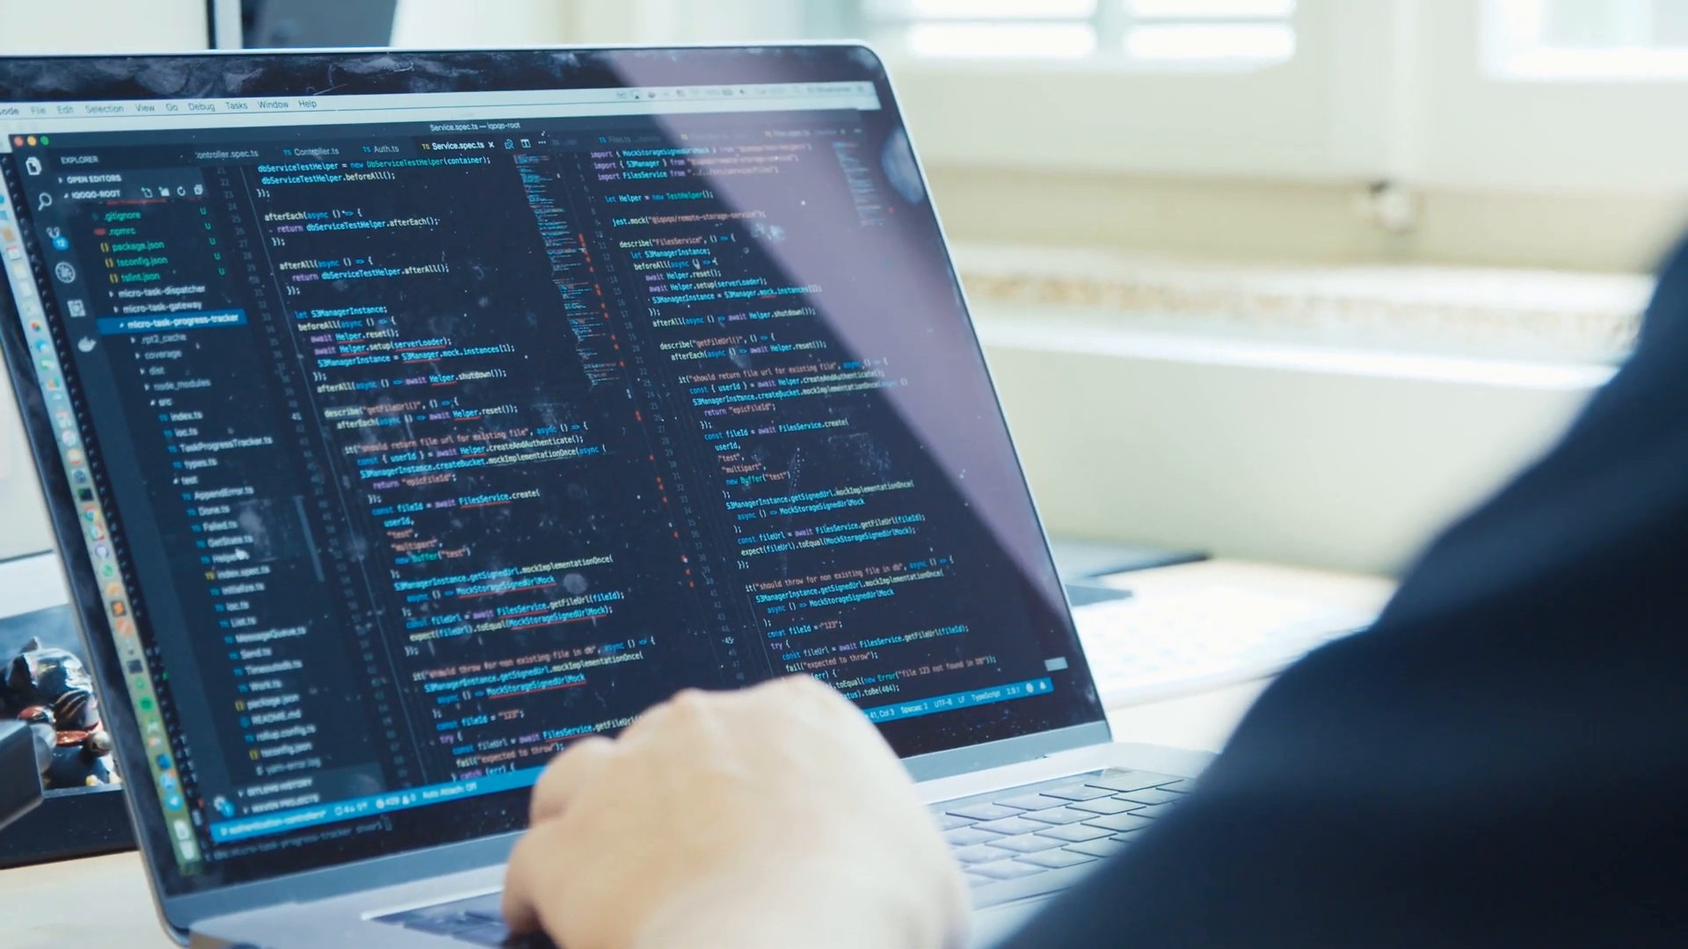